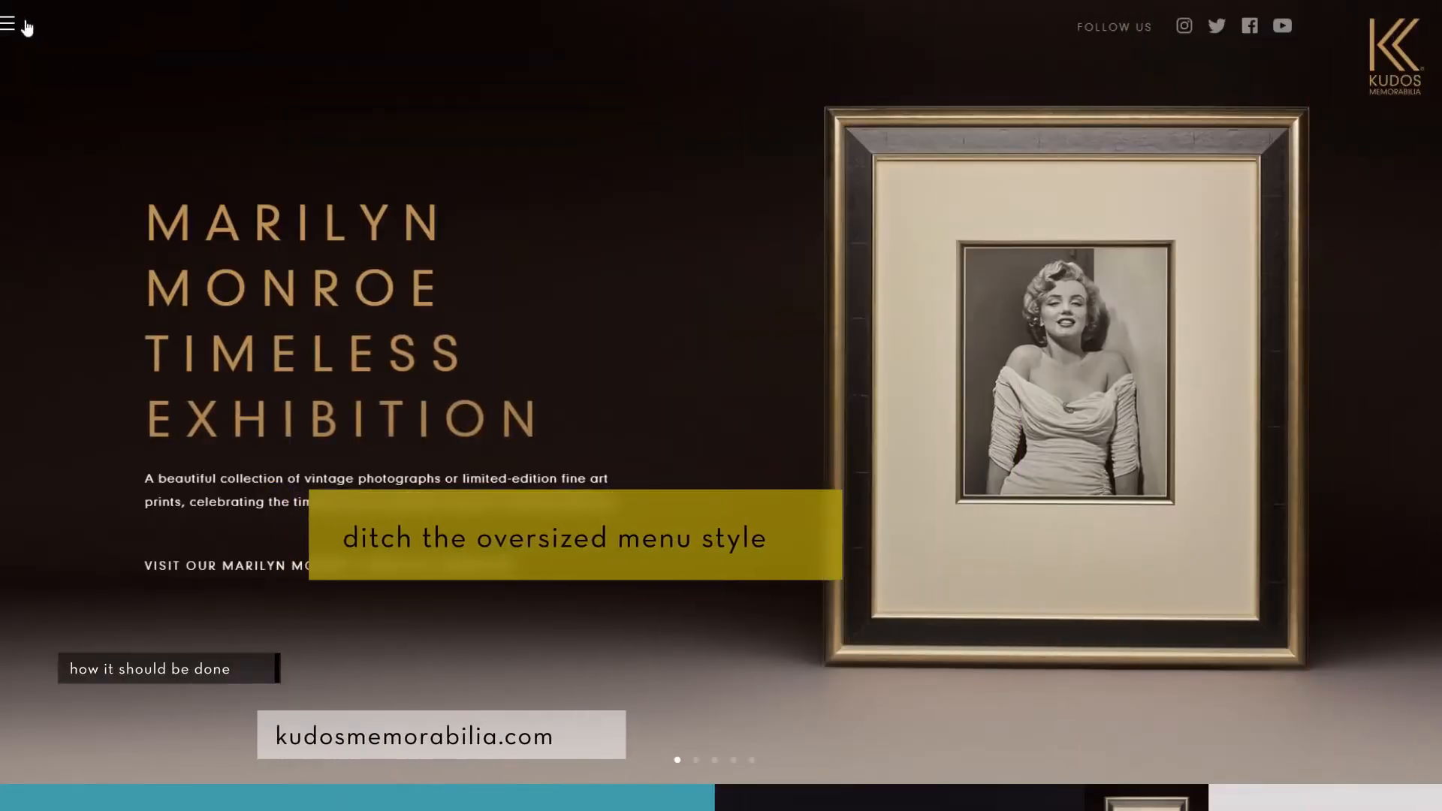
Tour kudosmemorabilia.com's navigation, emcap.com's press section and Amazon.de's Shop by Department menu.
left_click(10, 25)
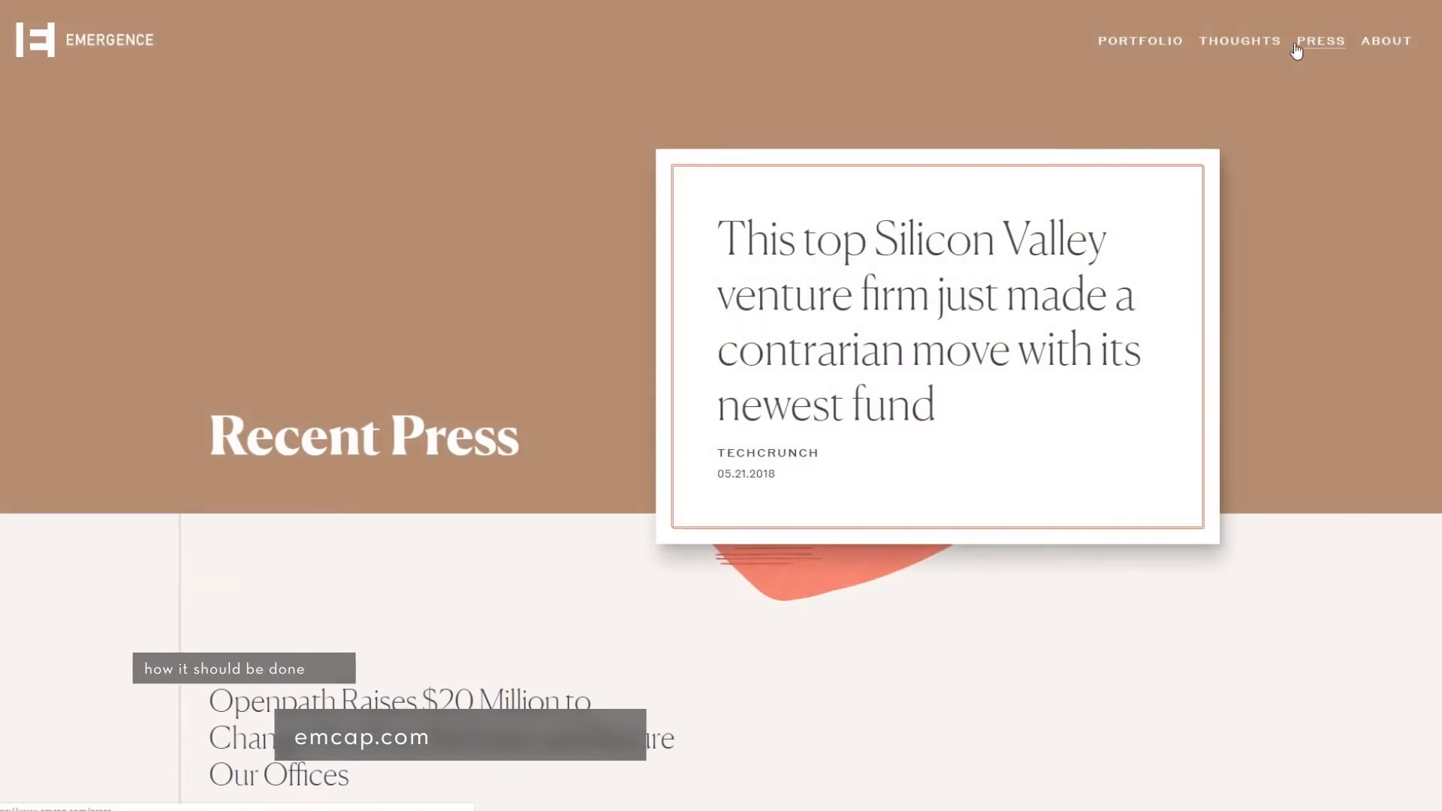
left_click(1239, 40)
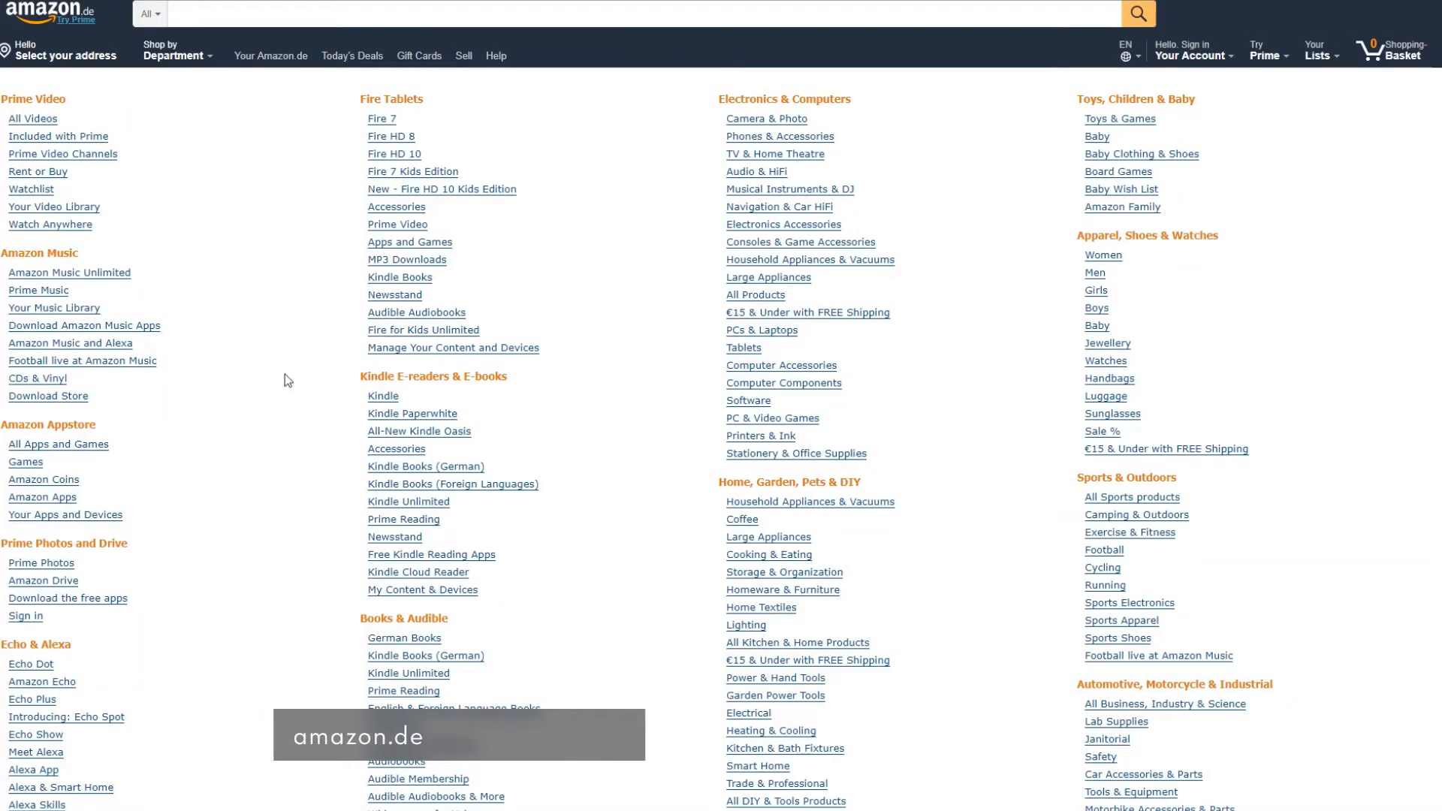
left_click(174, 51)
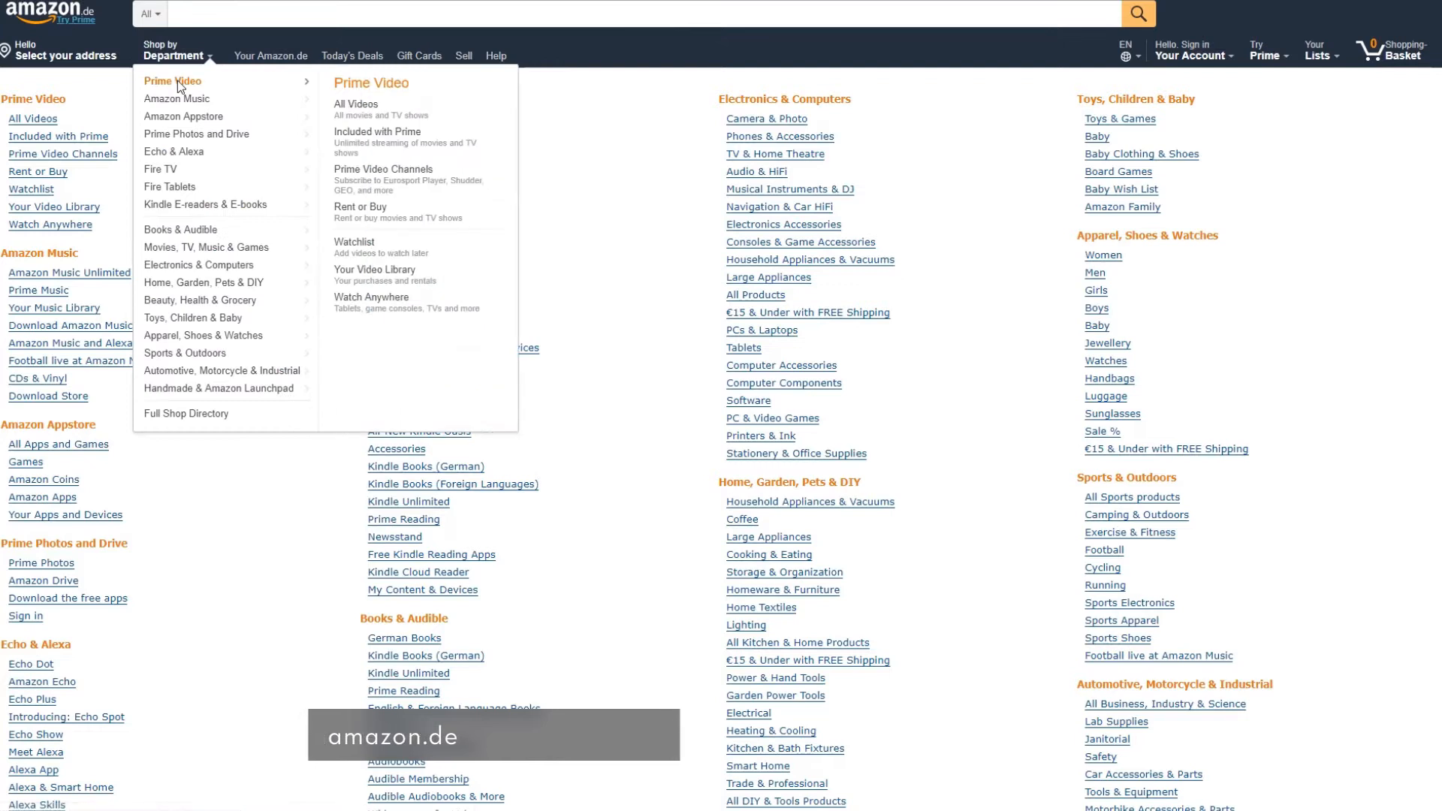
mouse_move(200, 136)
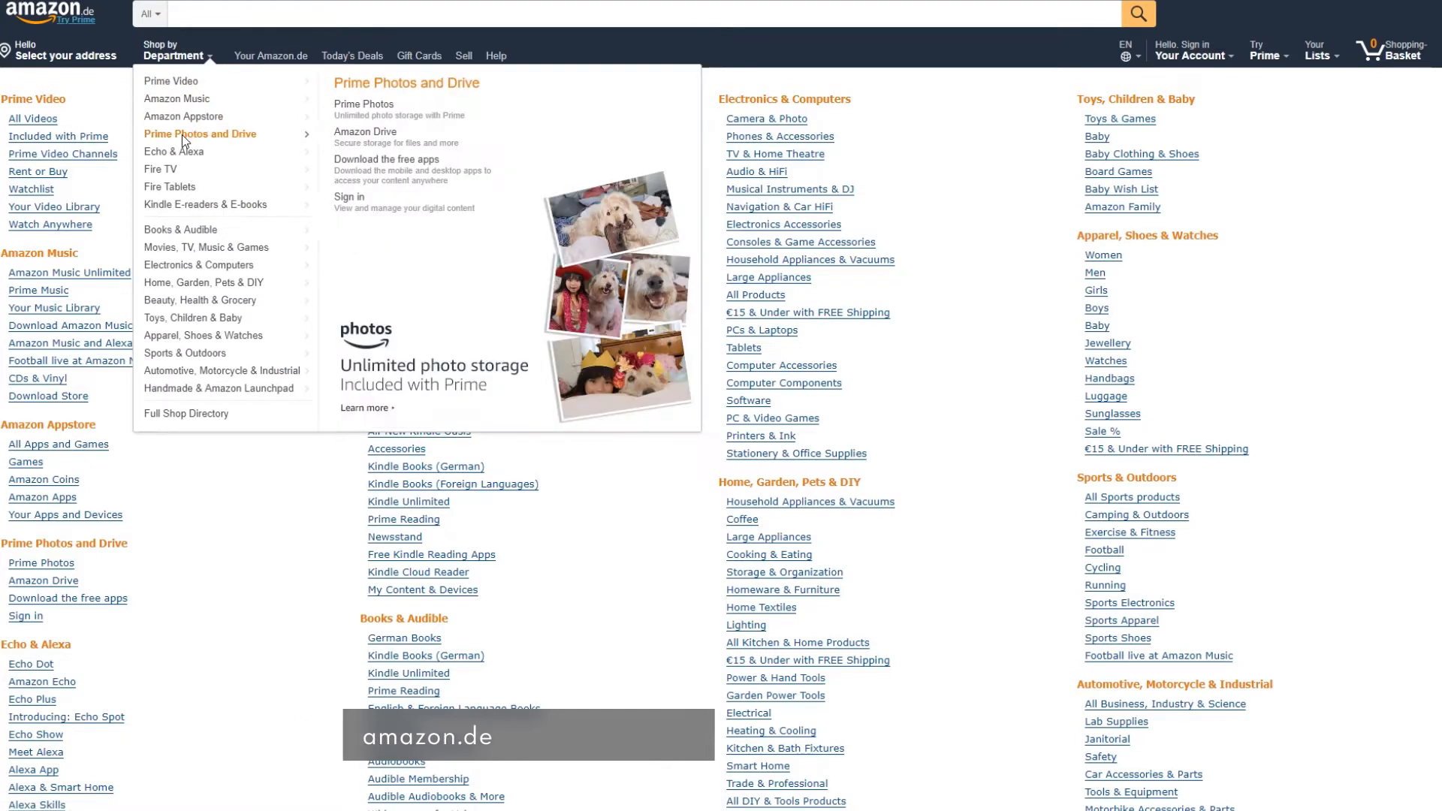
mouse_move(160, 170)
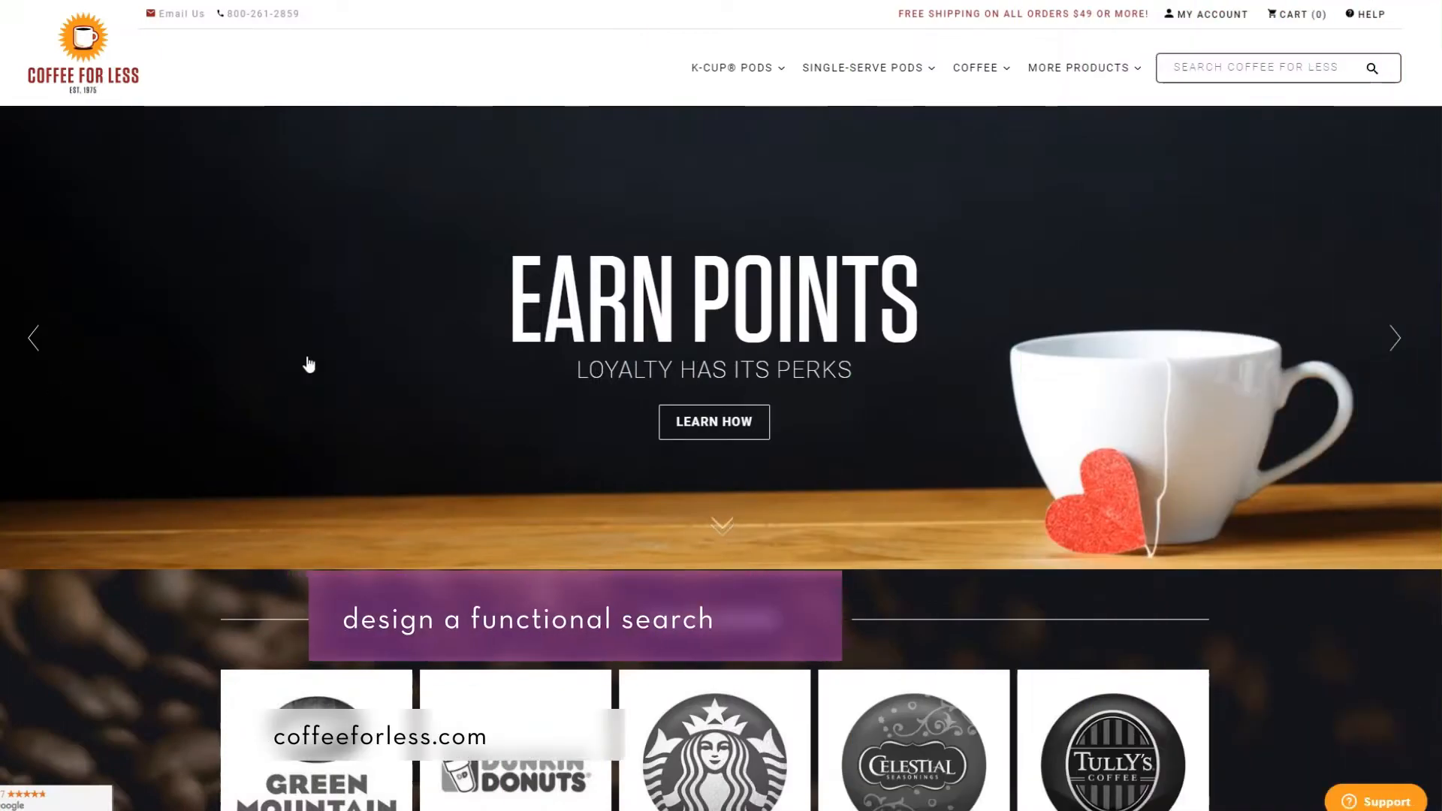
Search 'coffee' on Coffee For Less for instant suggestions, then try karvmeals.com's search and quintessentiallyestates.com.
scroll("down", 3)
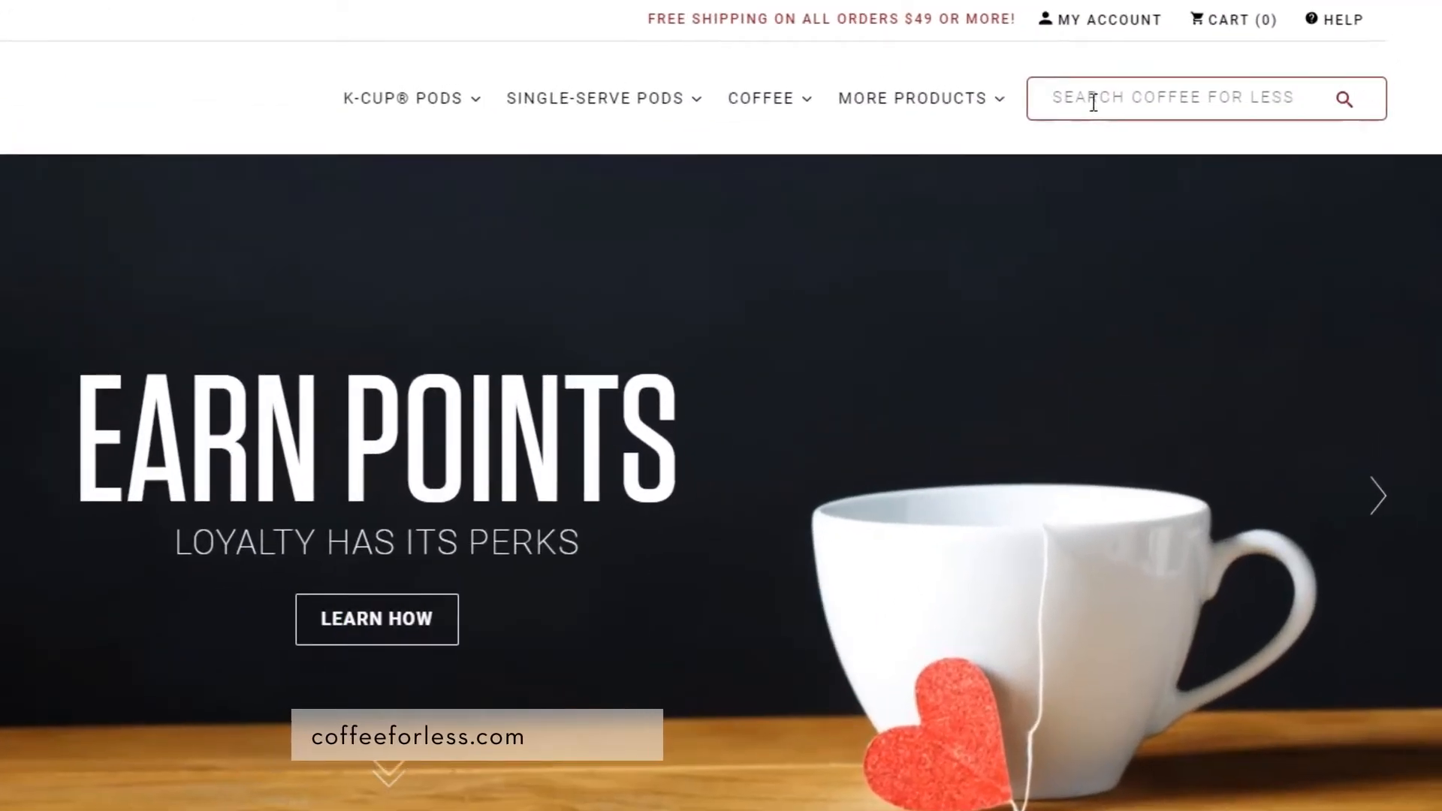
type("coffee")
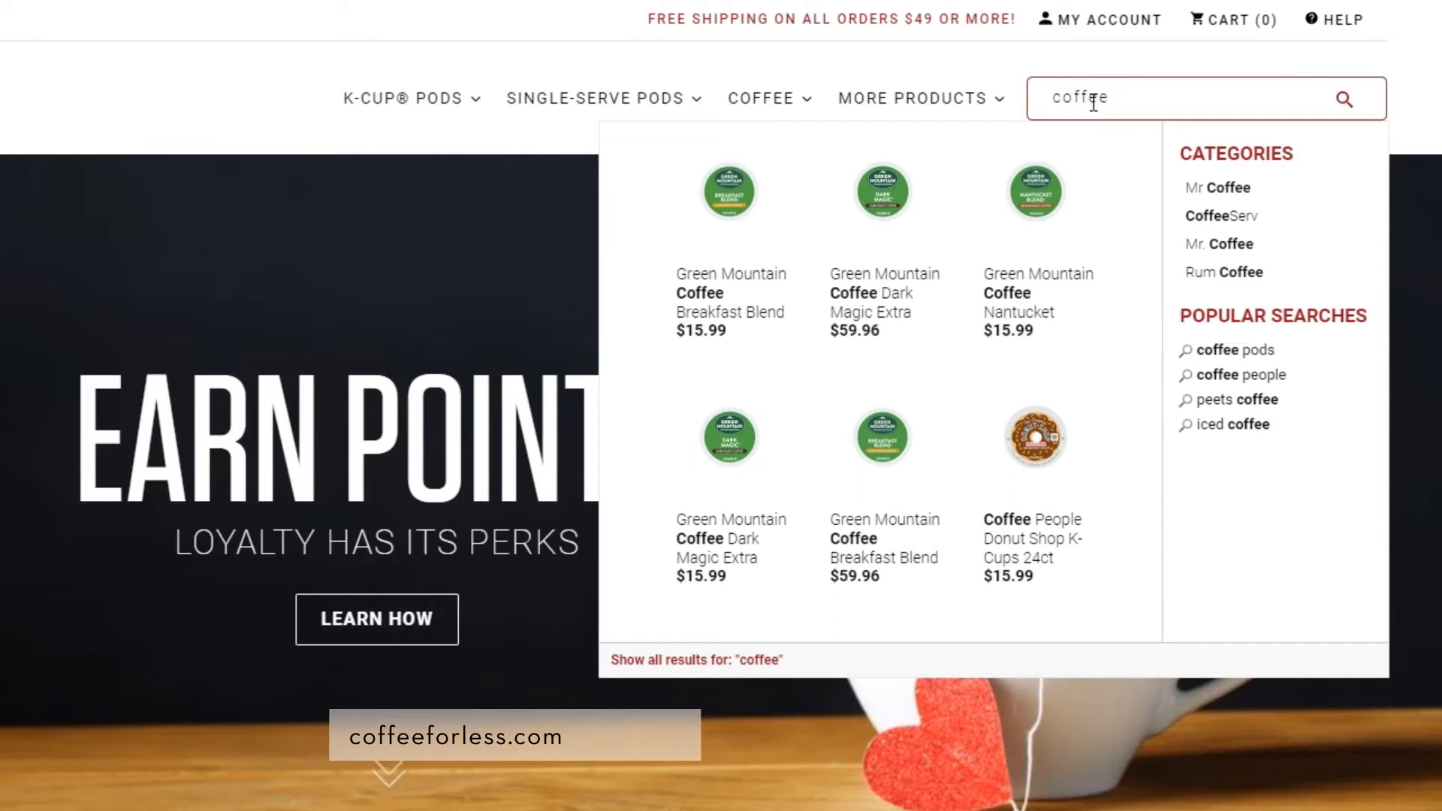
mouse_move(747, 305)
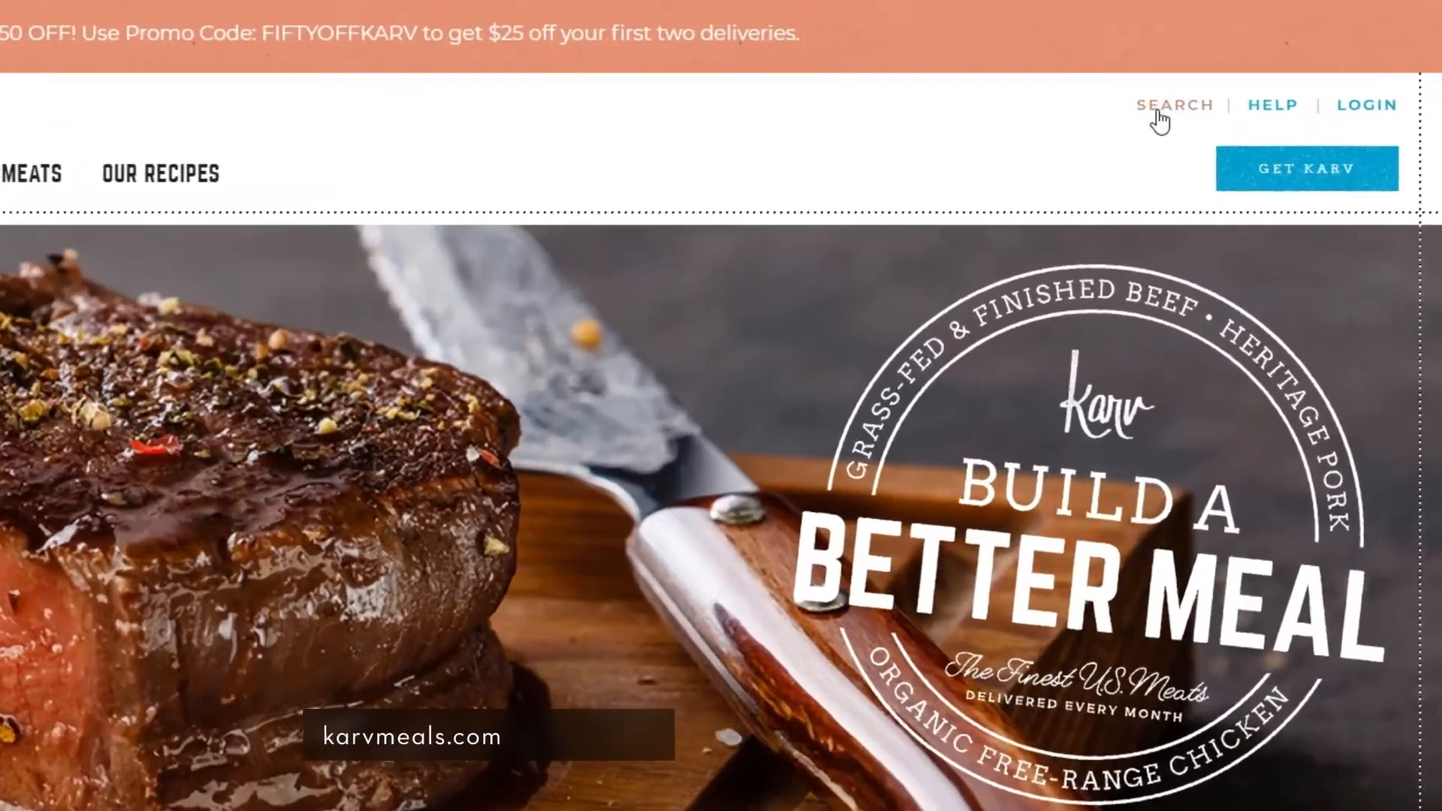
left_click(1175, 104)
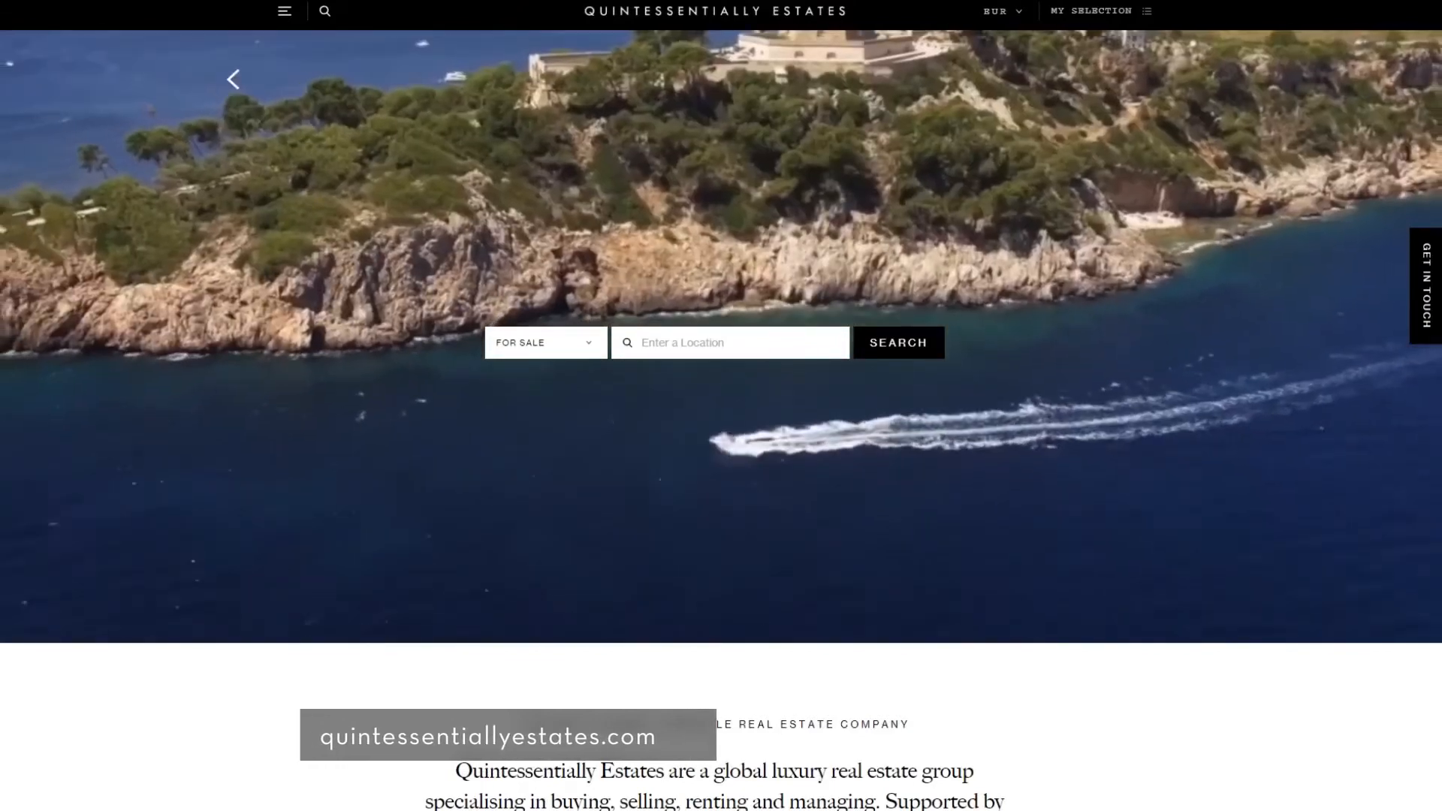
left_click(896, 342)
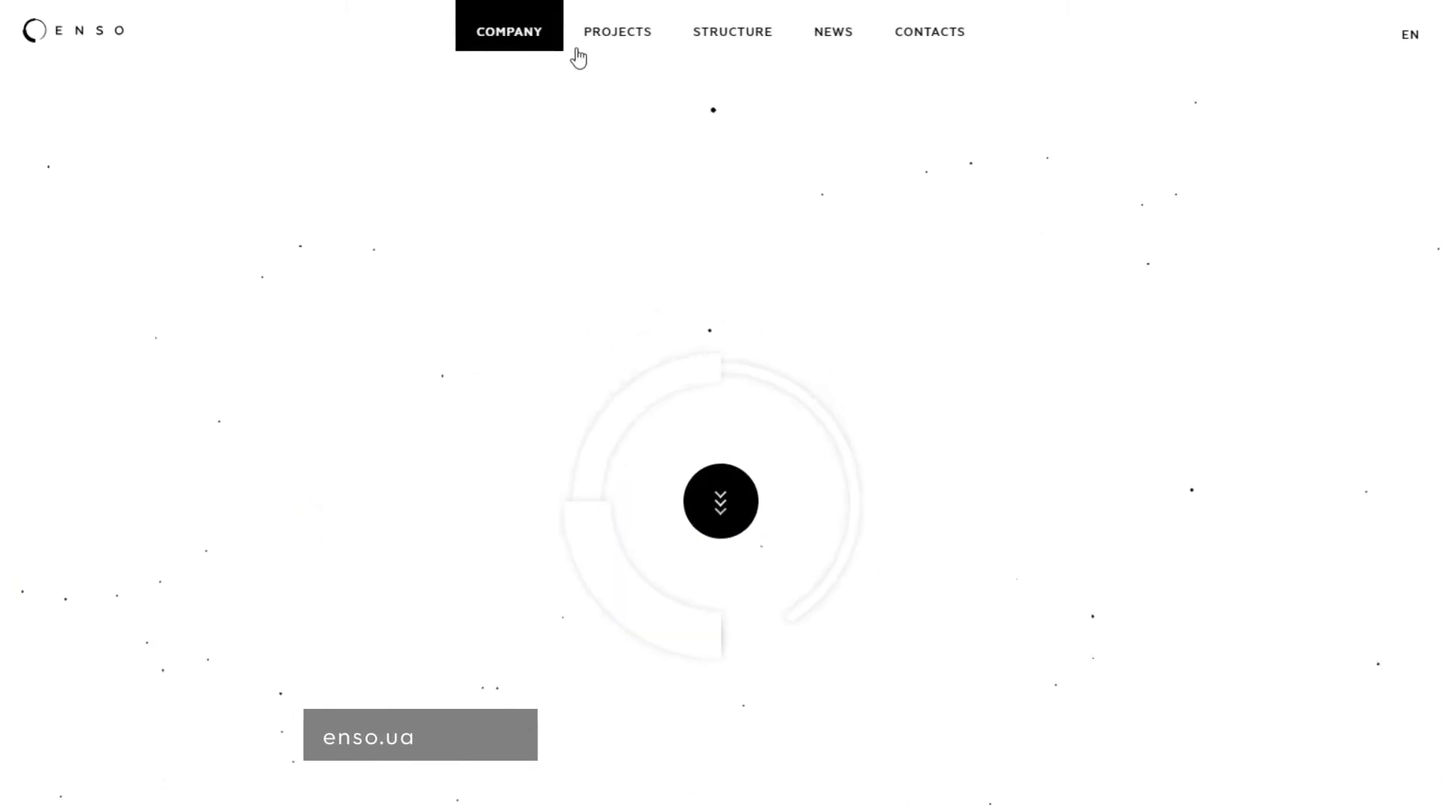
View ENSO's projects section before moving on to the Musée Grévin homepage.
left_click(732, 32)
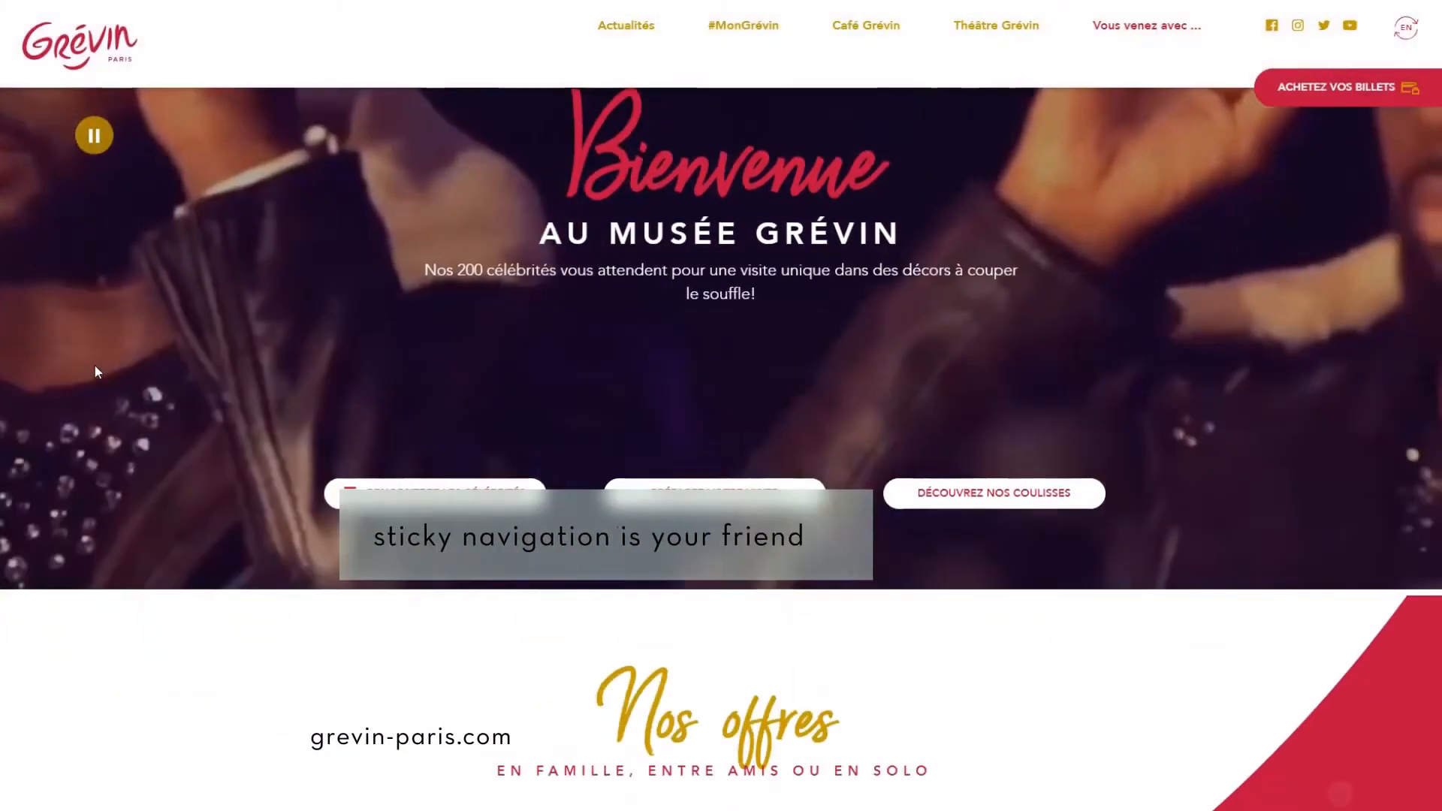
Scroll through grevin-paris.com, sando.villas and the Tea Forté Tea Notes page.
scroll("down", 3)
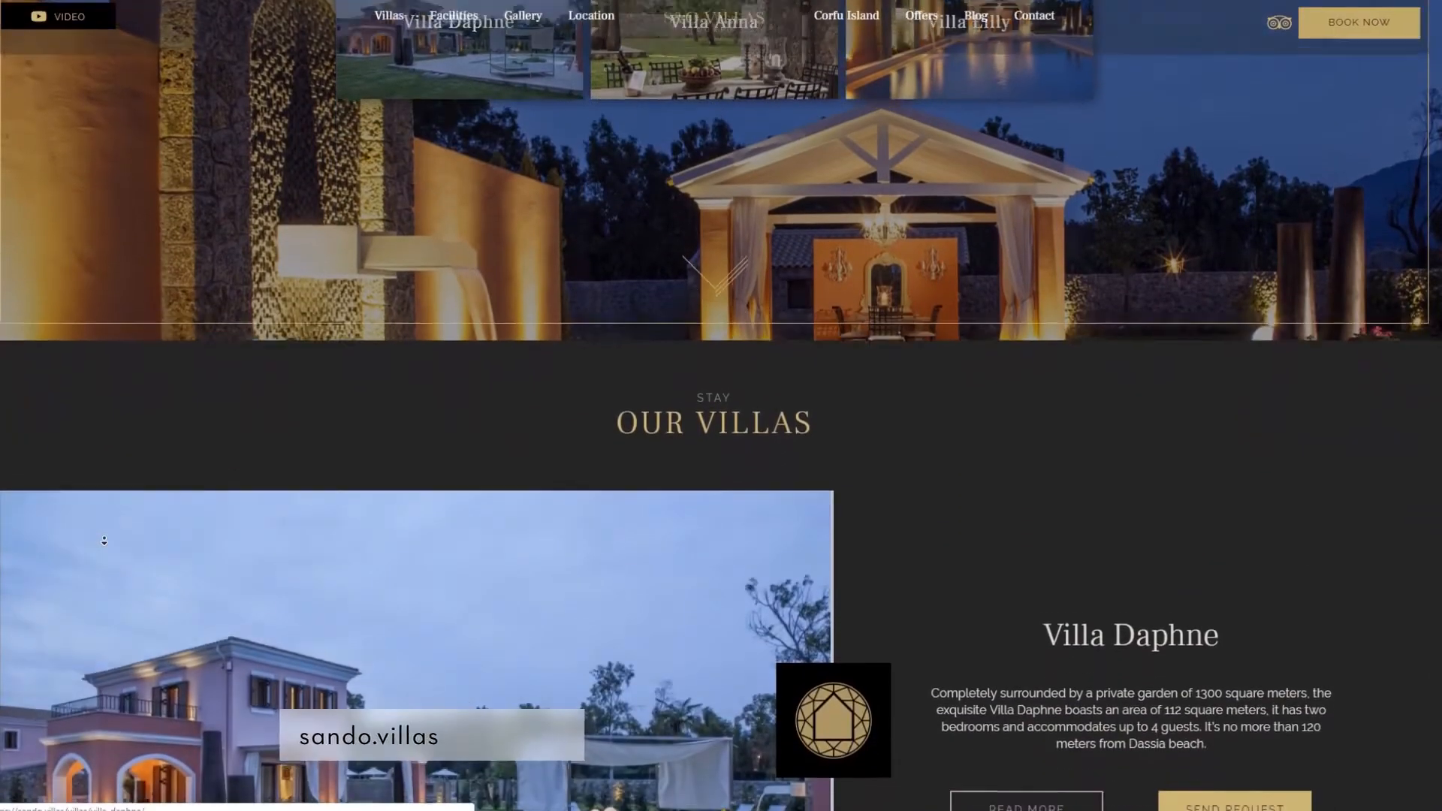
scroll("down", 3)
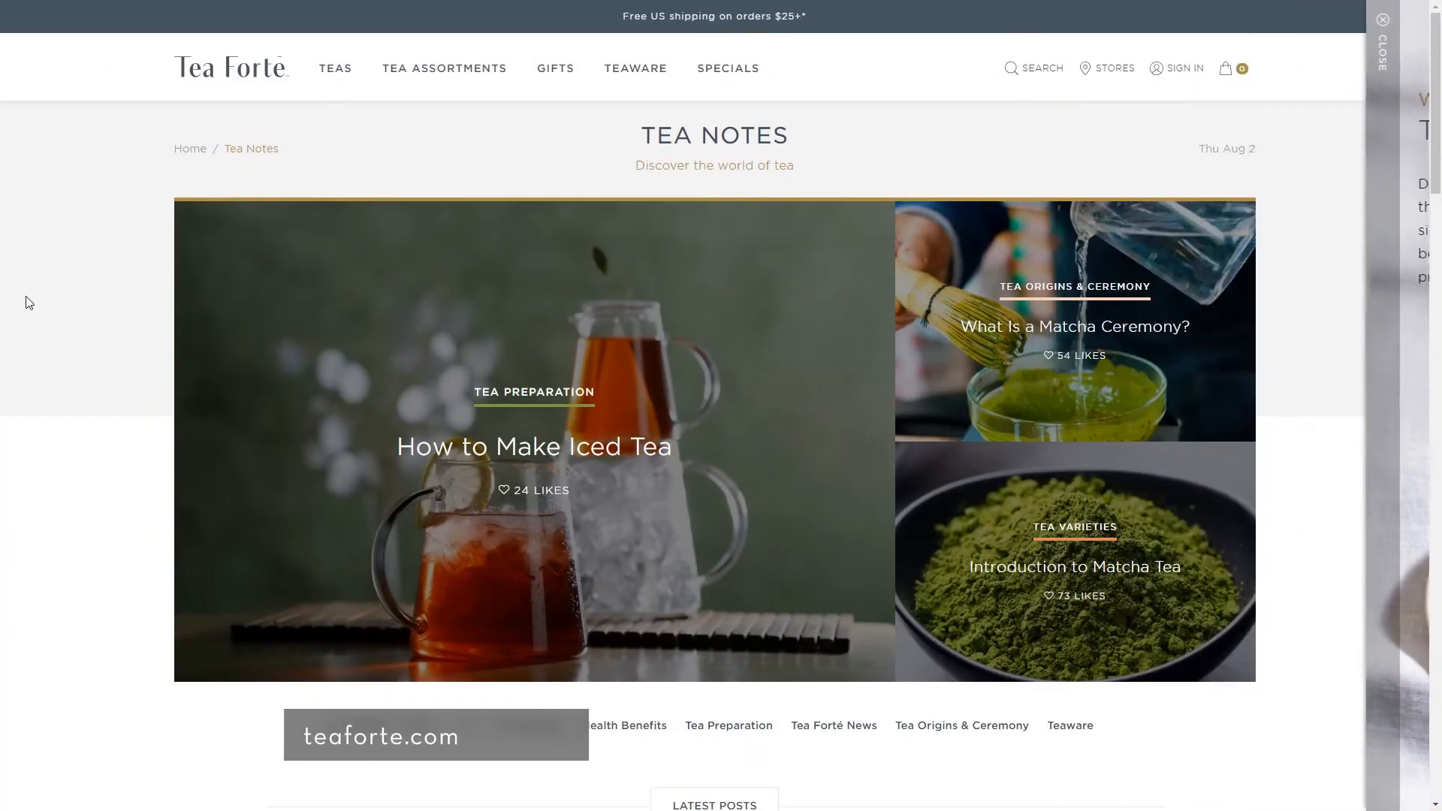
scroll("down", 3)
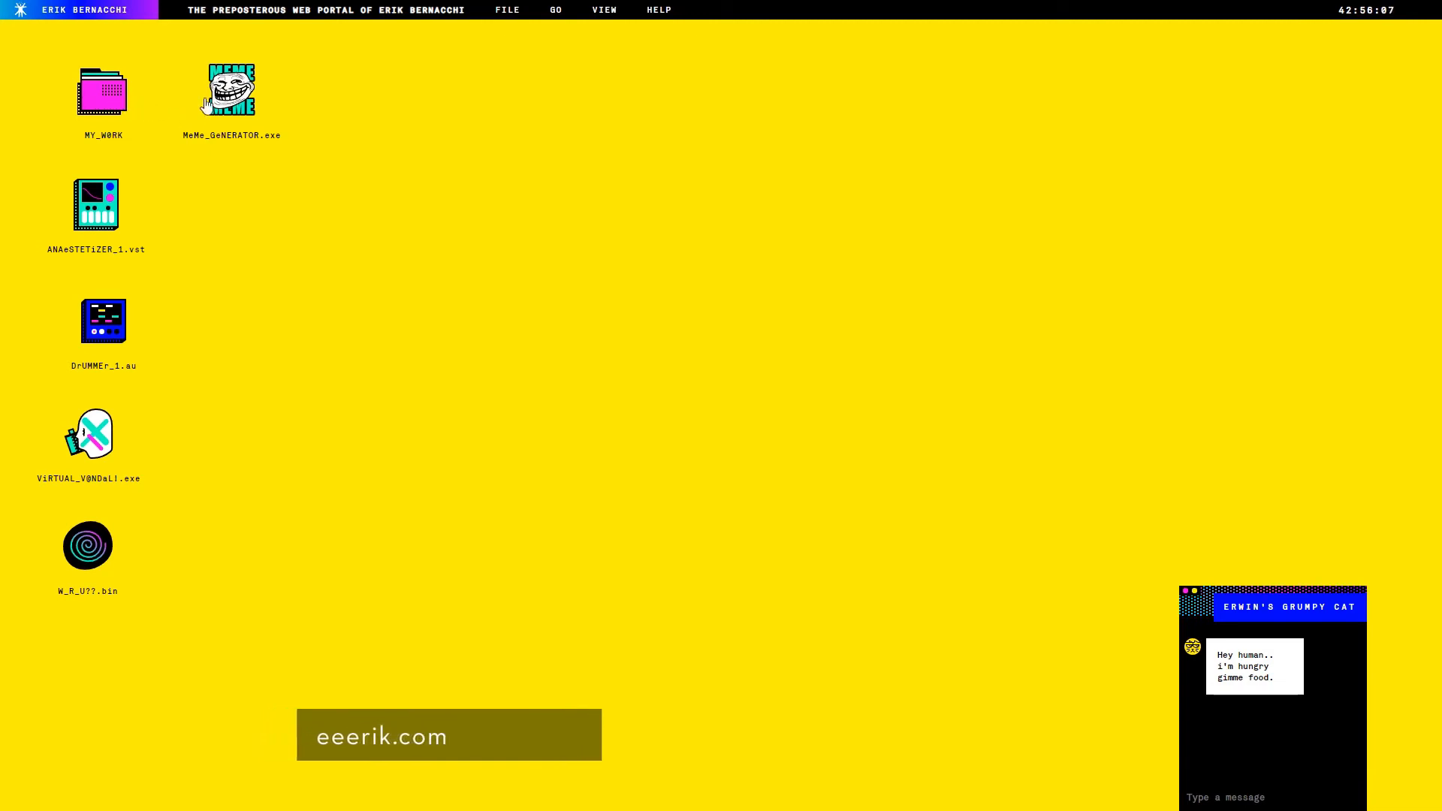
Launch the MeMe_GeNERATOR.exe item on eeerik.com's retro desktop portal.
double_click(231, 88)
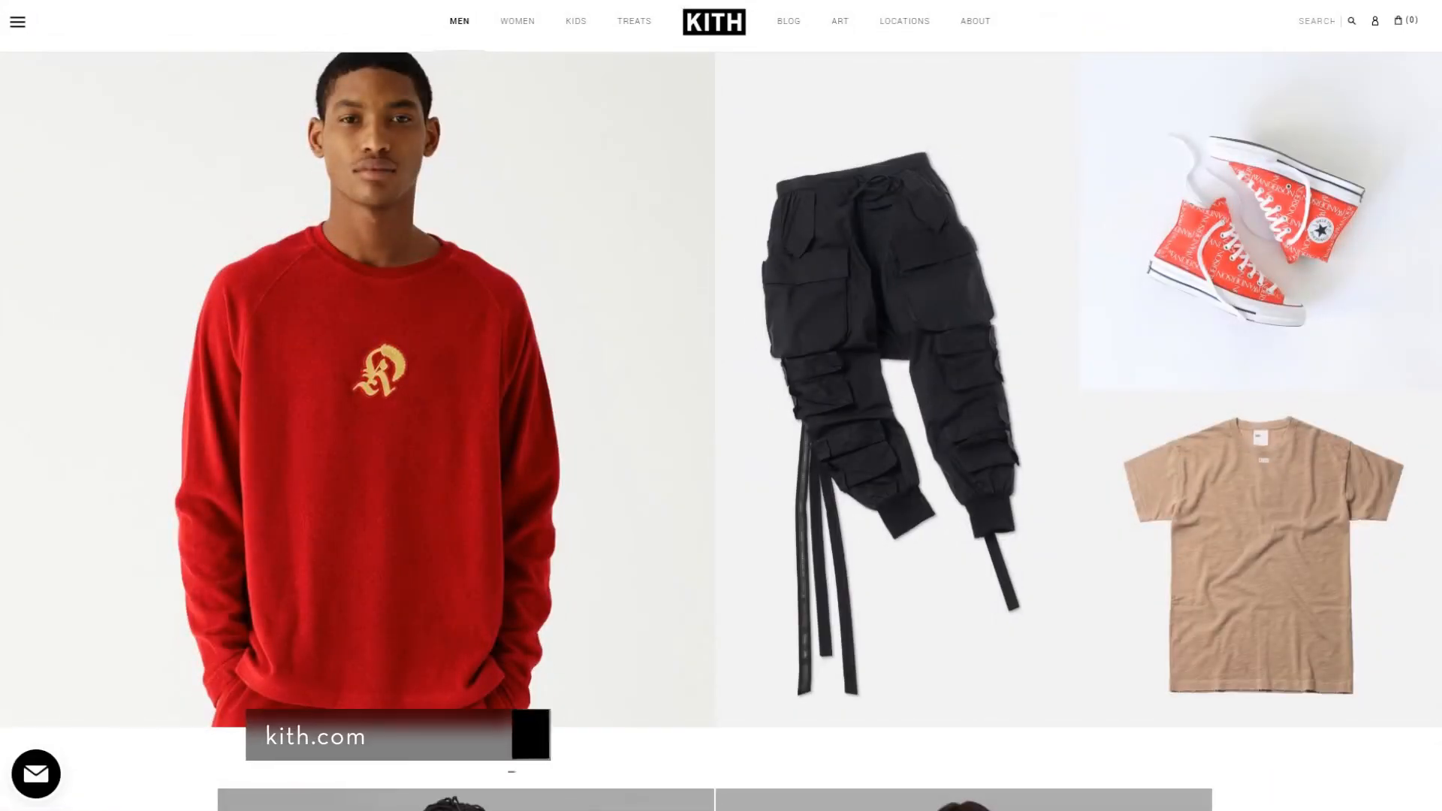
mouse_move(517, 21)
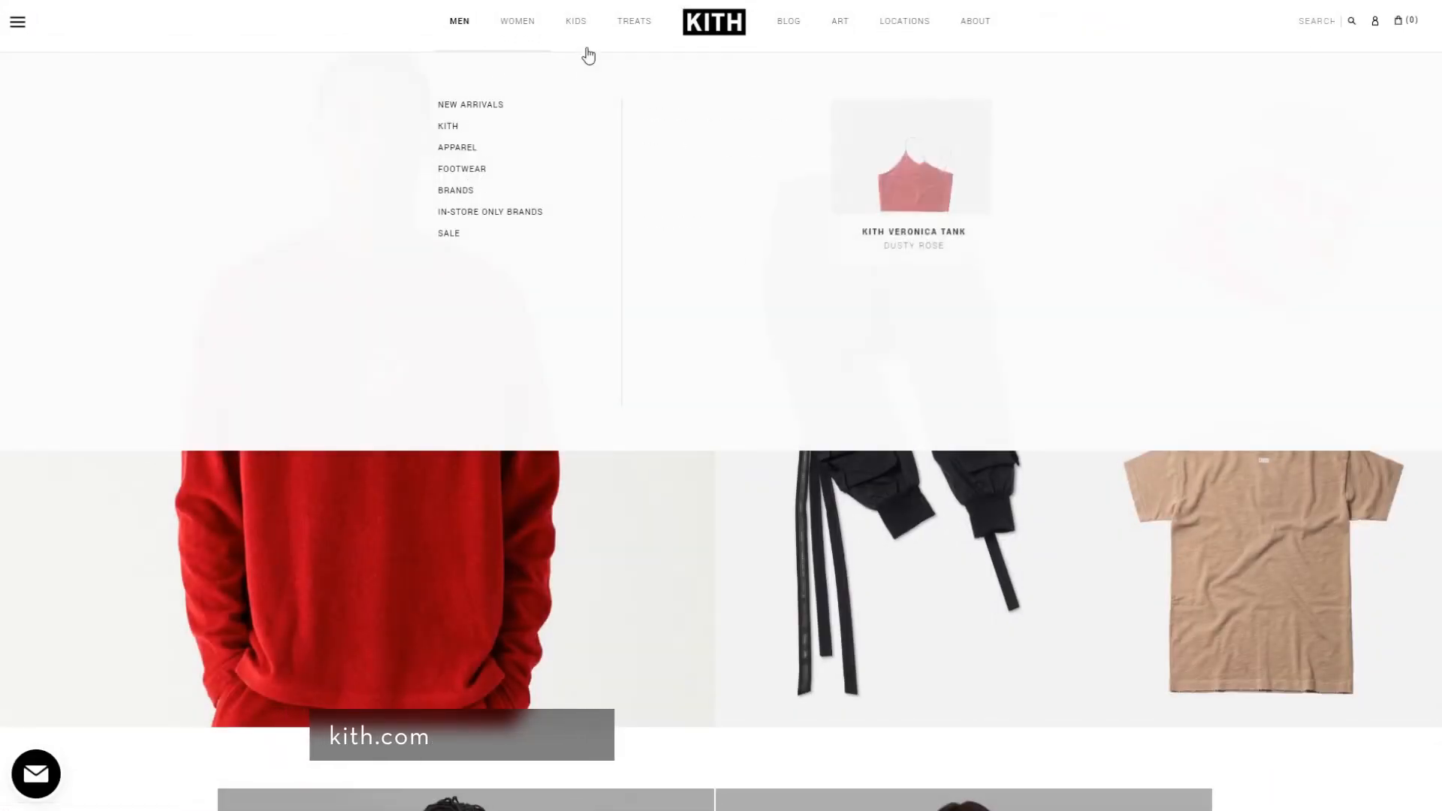
mouse_move(632, 21)
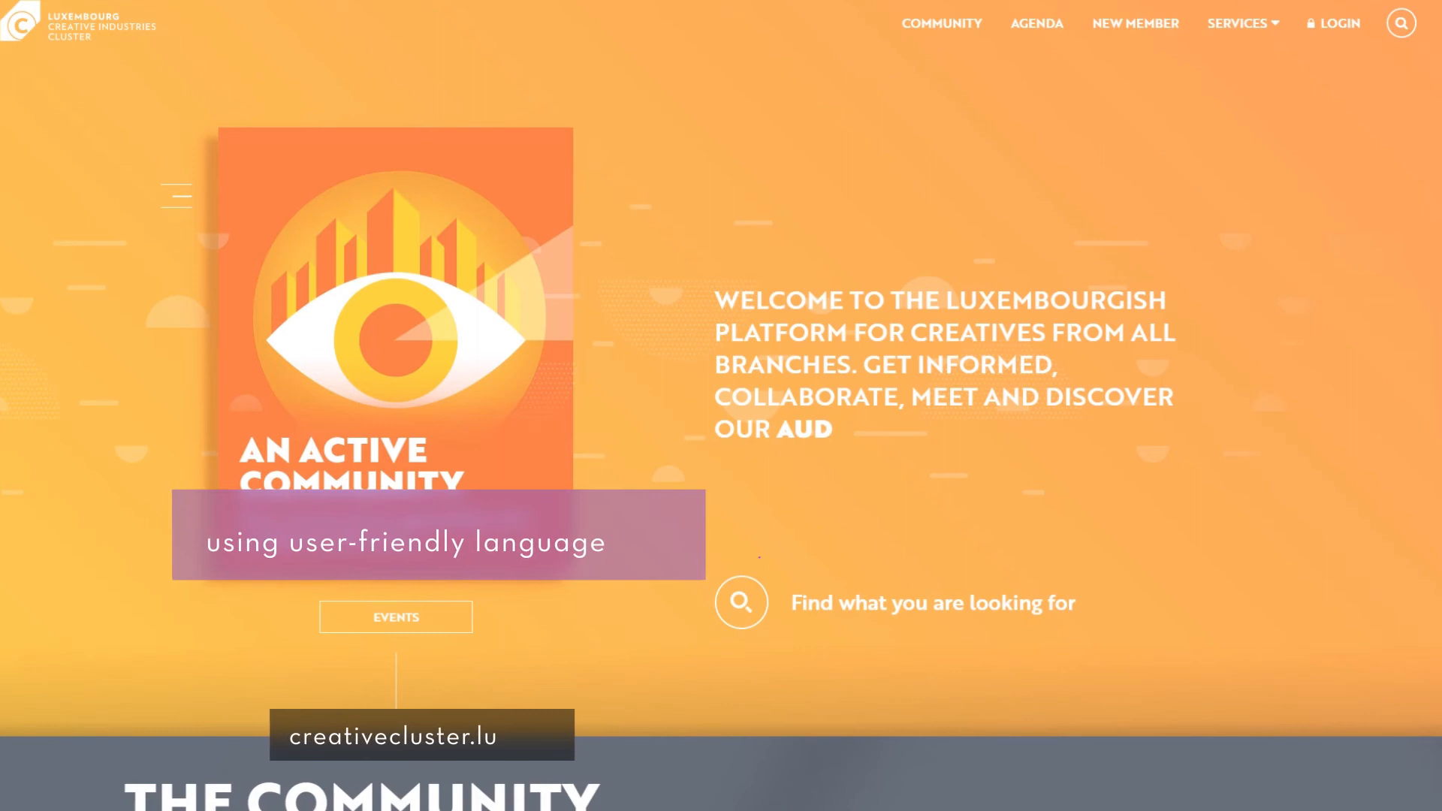
Show creativecluster.lu's Services list from the top navigation.
left_click(1236, 22)
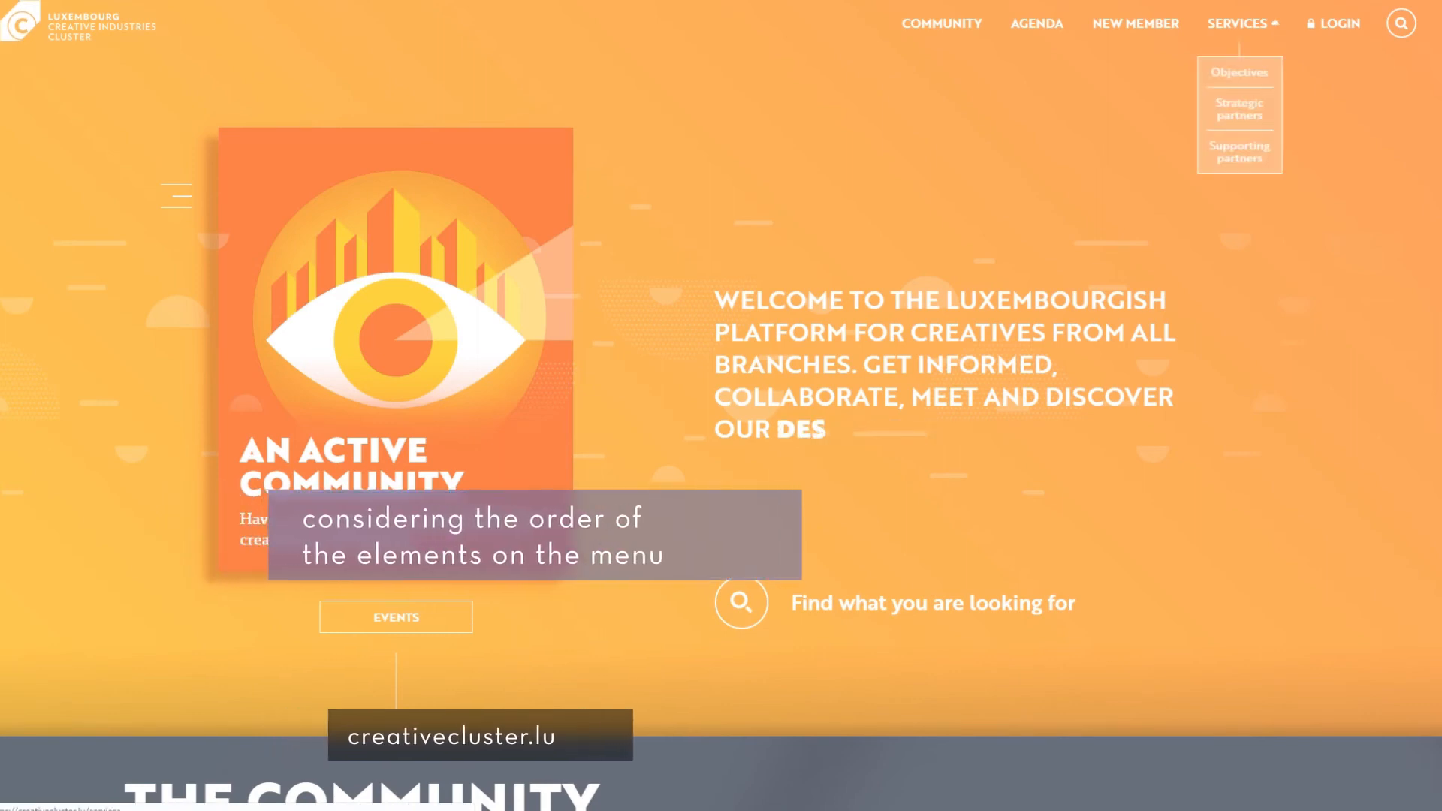